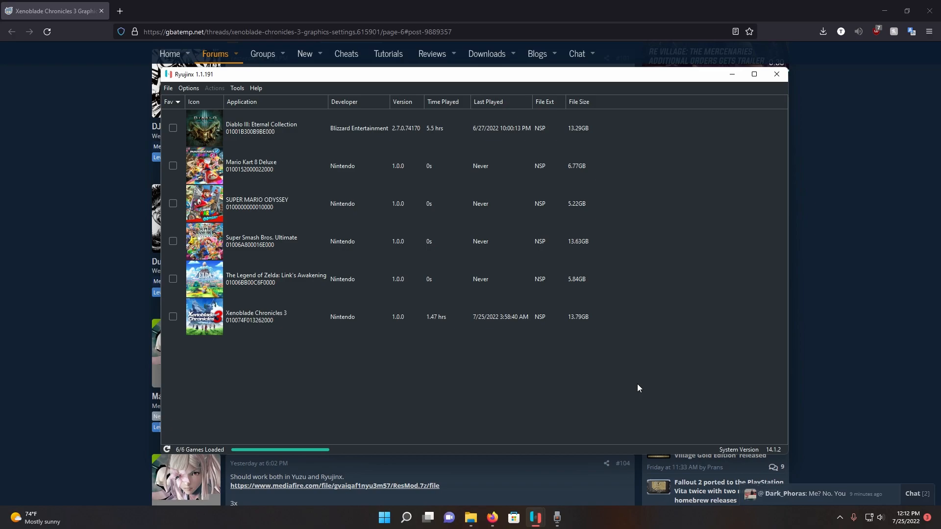
# Download ResMod.7z from the post #104 MediaFire link and save it into Downloads.
pyautogui.click(776, 75)
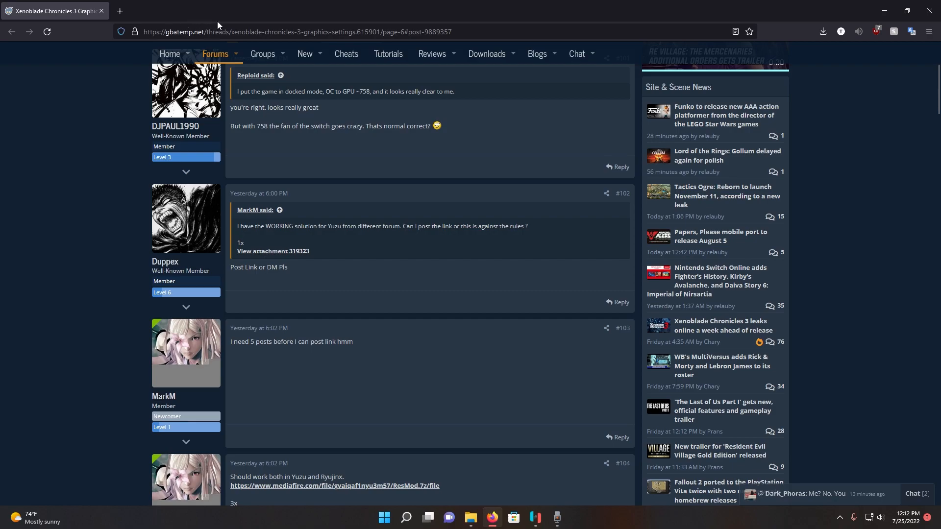
pyautogui.moveTo(363, 290)
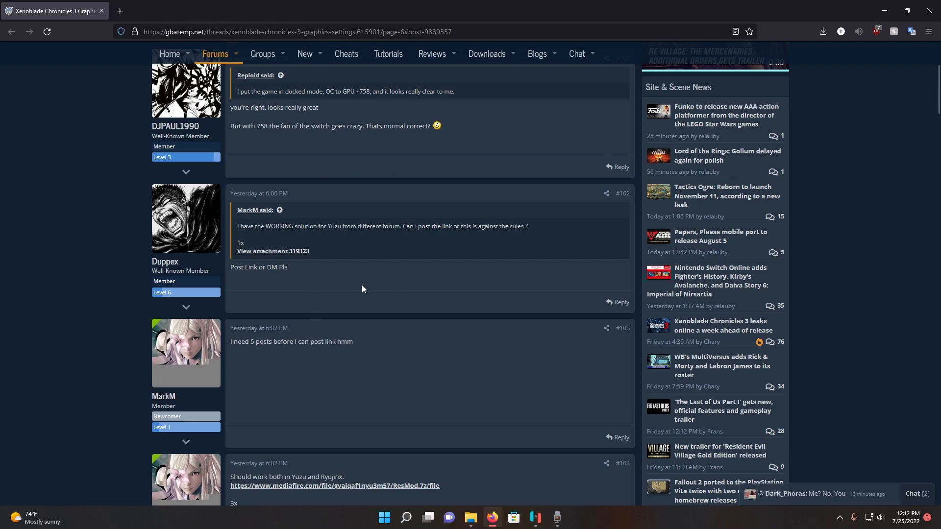
pyautogui.click(336, 485)
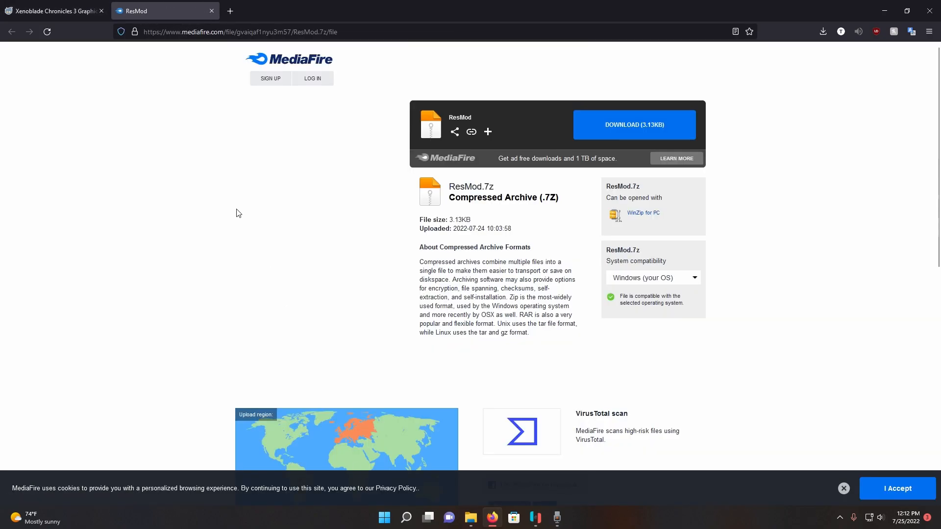
pyautogui.click(634, 124)
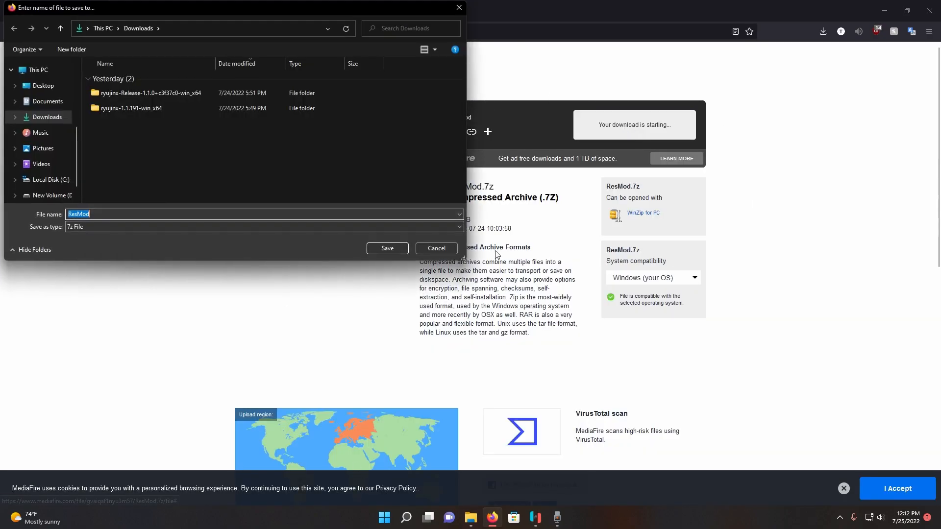
pyautogui.click(388, 248)
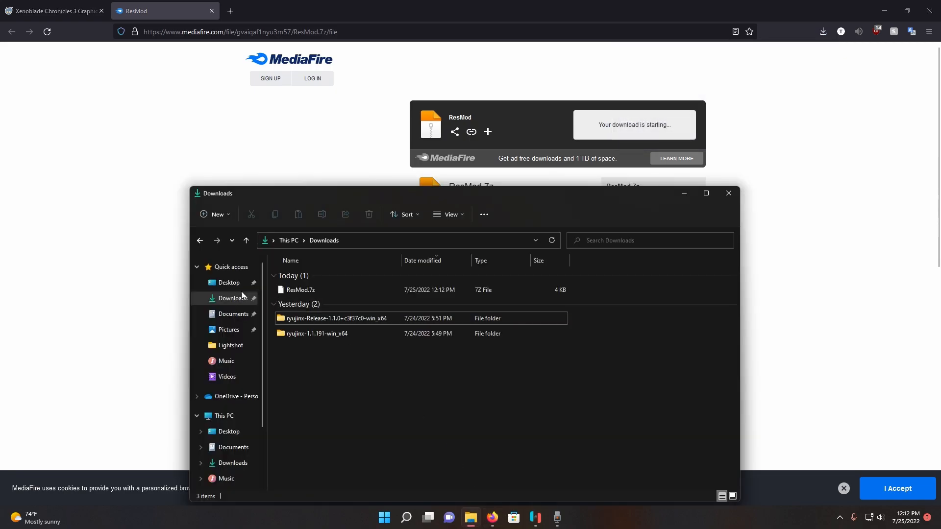
# Extract ResMod.7z in place so a ResMod folder appears in Downloads.
pyautogui.rightClick(300, 290)
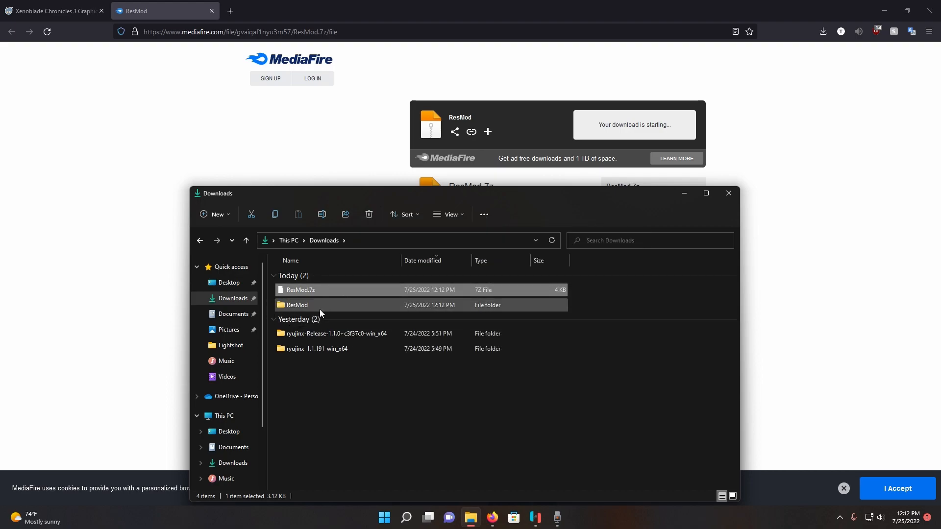
pyautogui.moveTo(300, 312)
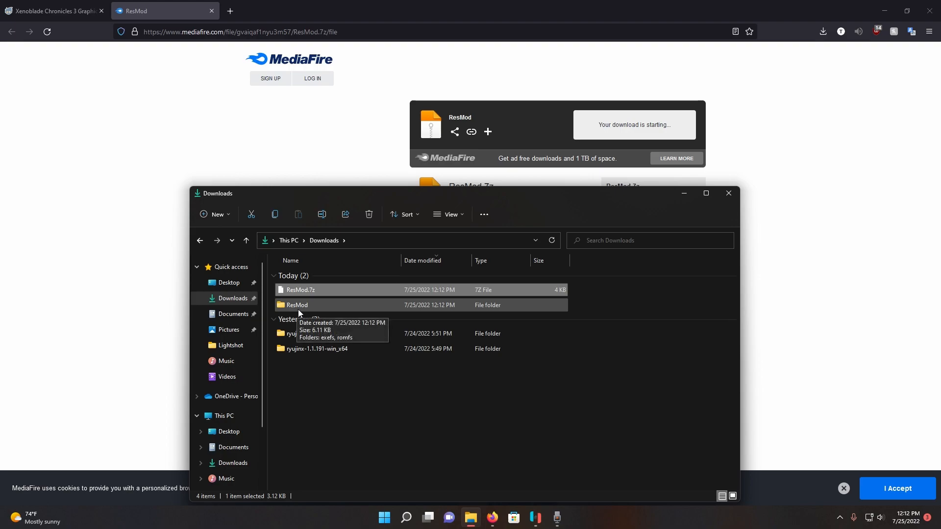
pyautogui.doubleClick(298, 305)
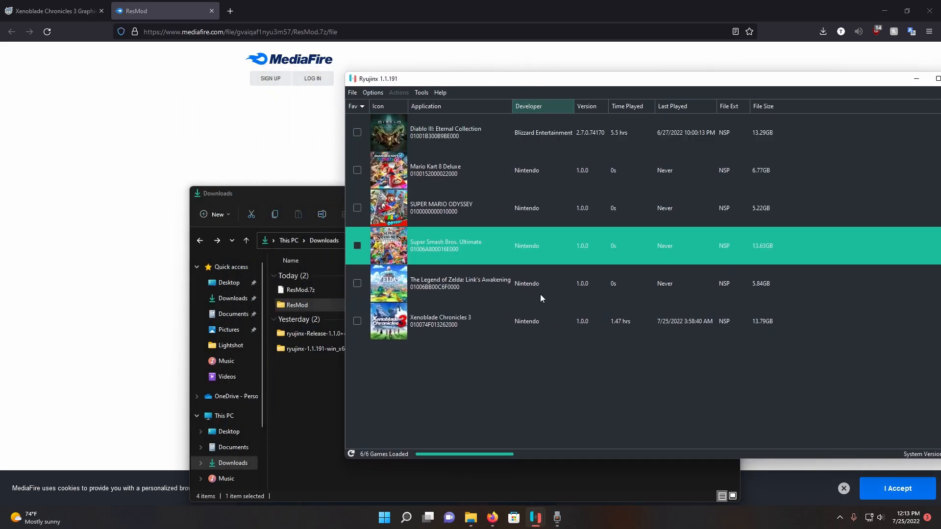
# Open the Atmosphere mods directory for Xenoblade Chronicles 3 from the game list.
pyautogui.rightClick(441, 321)
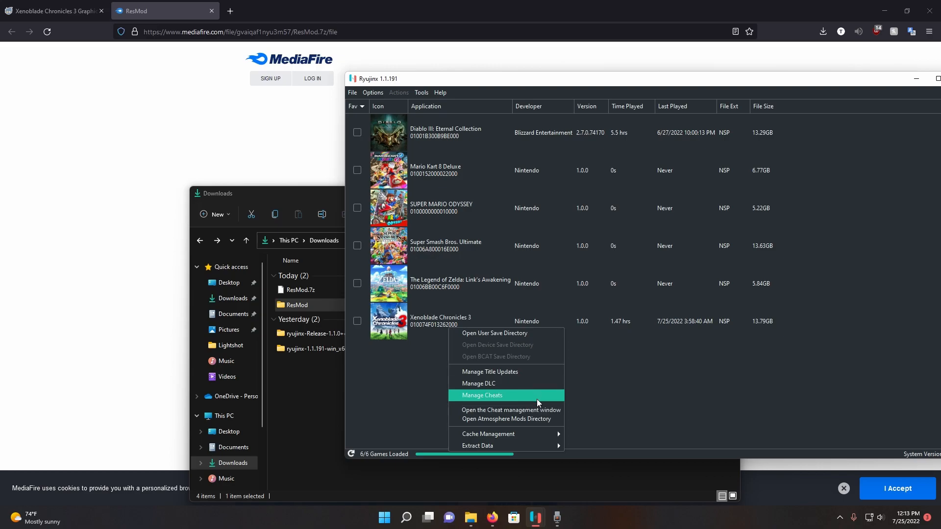
pyautogui.click(512, 418)
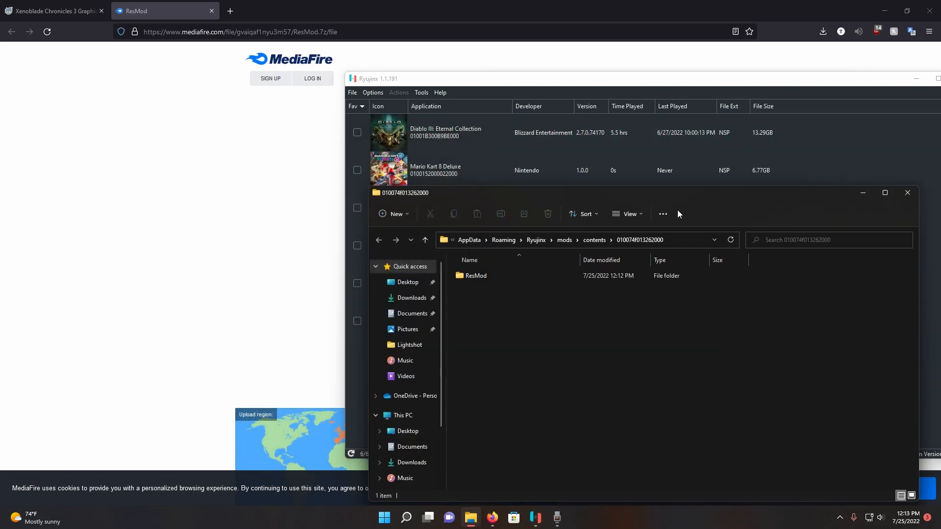
# Close the mods folder window, returning to the Ryujinx game list.
pyautogui.click(907, 192)
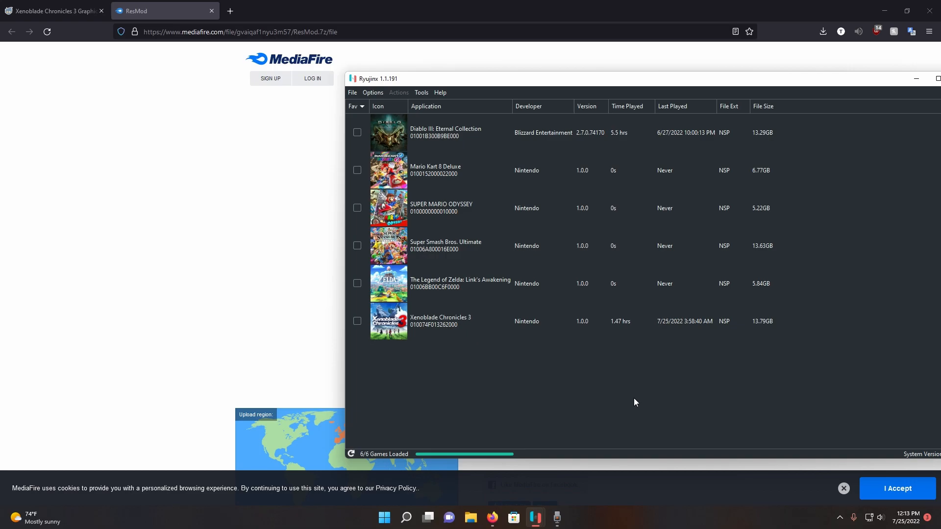
pyautogui.moveTo(641, 398)
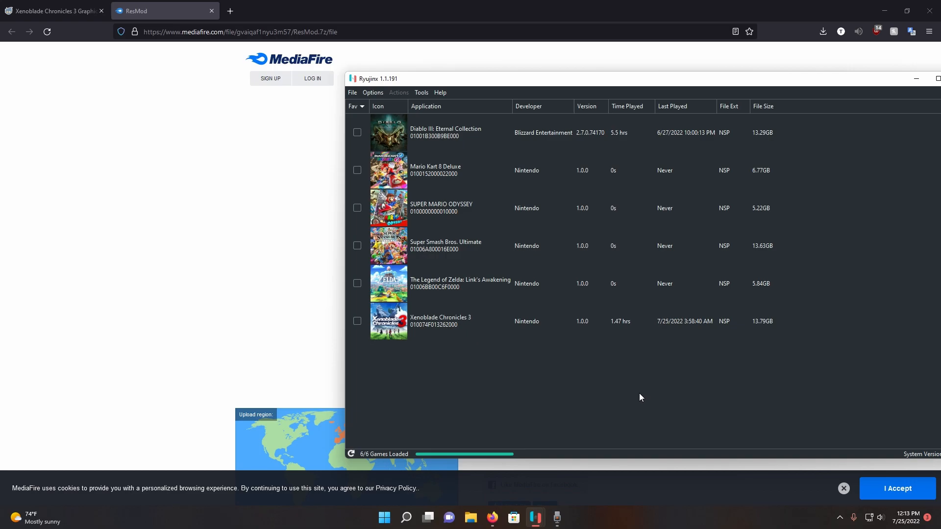